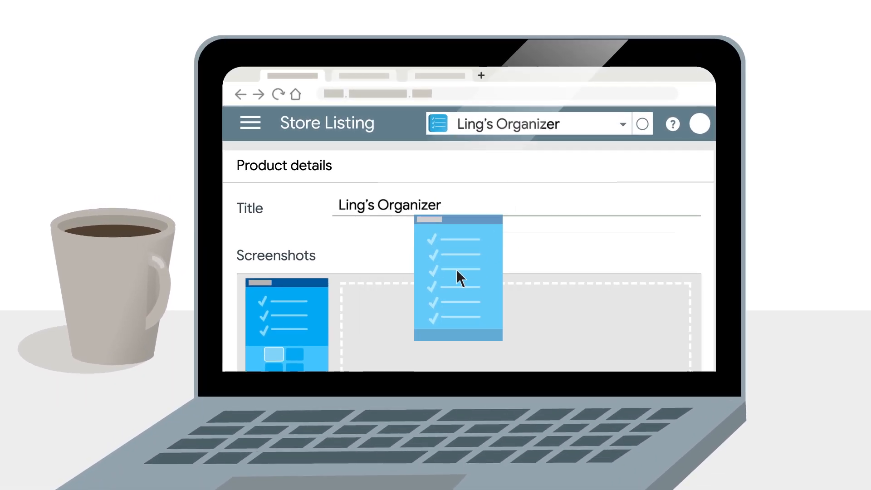
Choose the Productivity category and enter a keyword-list description ending 'just like Google Keep' as a bad example.
{"action": "scroll", "scroll_direction": "down", "scroll_amount": 3}
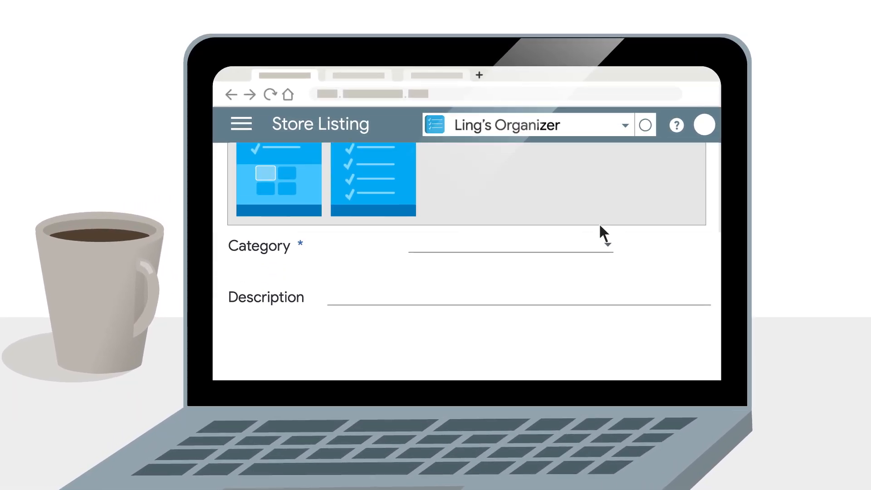
{"action": "left_click", "coordinate": [608, 247]}
{"action": "type", "text": "list, grocery, t"}
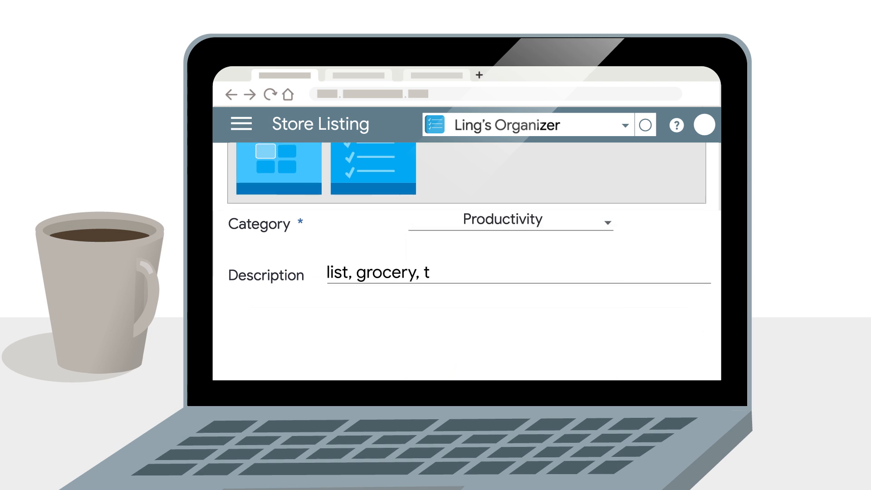
{"action": "type", "text": "o-do, utility, handy, useful, notebook"}
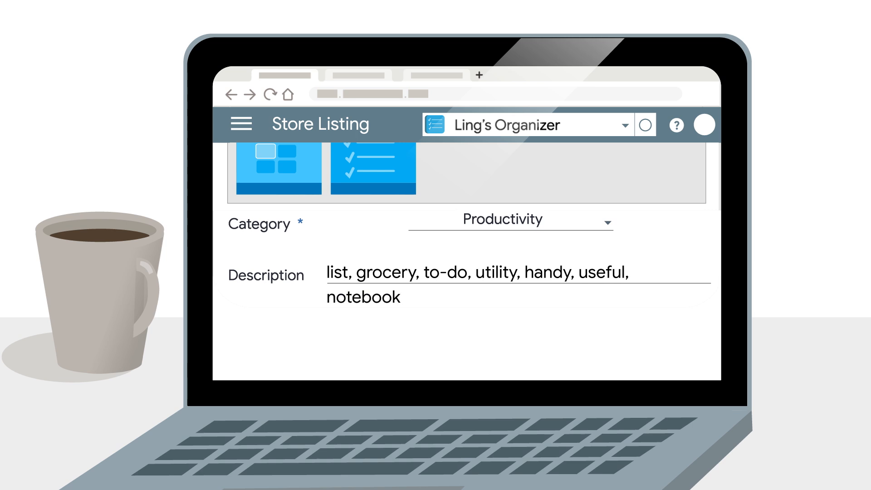
{"action": "type", "text": ", just like Google Keep"}
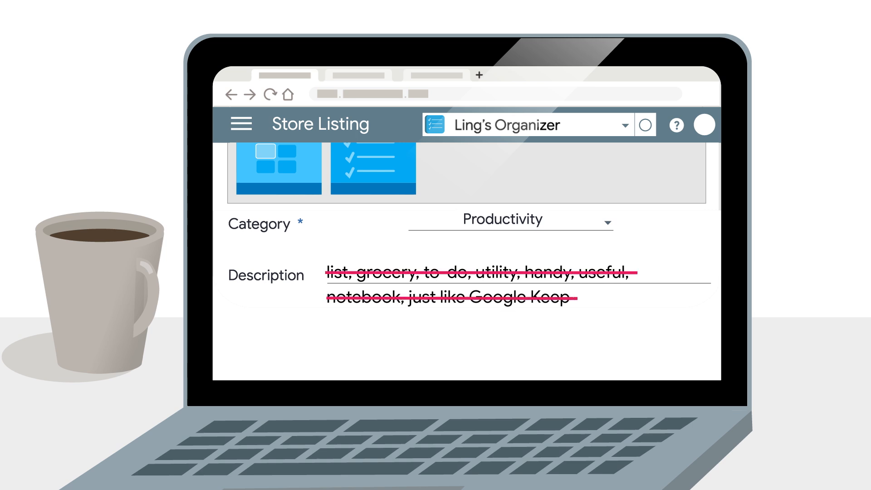
Replace the keyword description with the phrase 'Handy to-do list'.
{"action": "type", "text": "Handy to"}
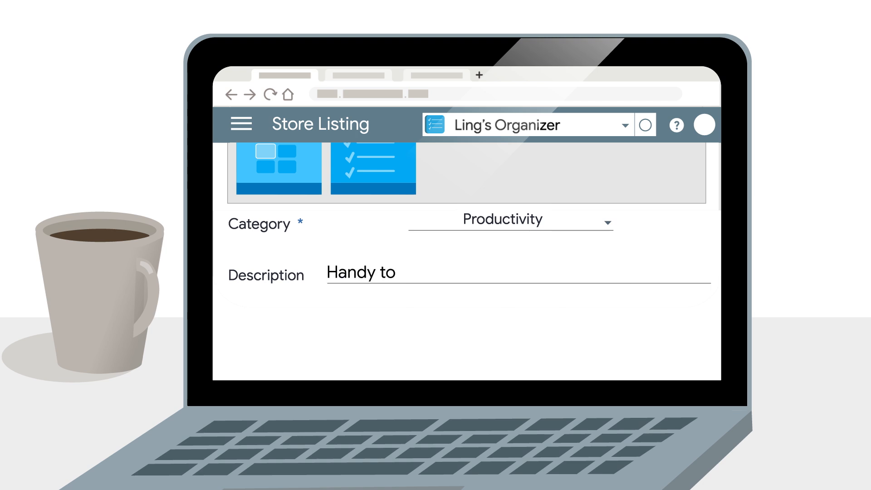
{"action": "type", "text": "-do list"}
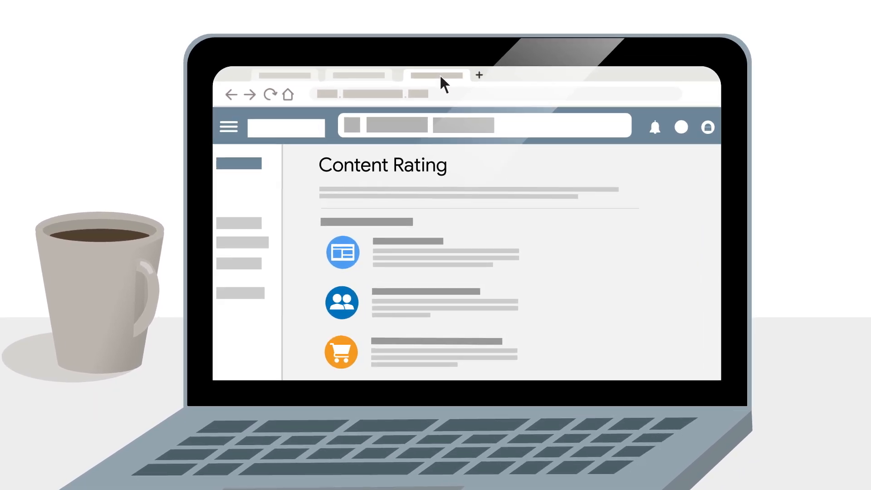
Start the Utility questionnaire, answer No to violence, then show the Play Academy policy page.
{"action": "scroll", "scroll_direction": "down", "scroll_amount": 3}
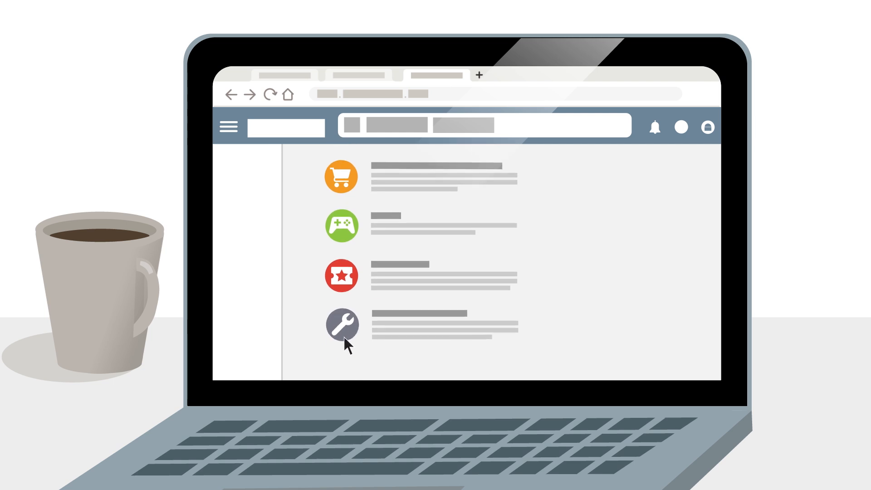
{"action": "left_click", "coordinate": [342, 324]}
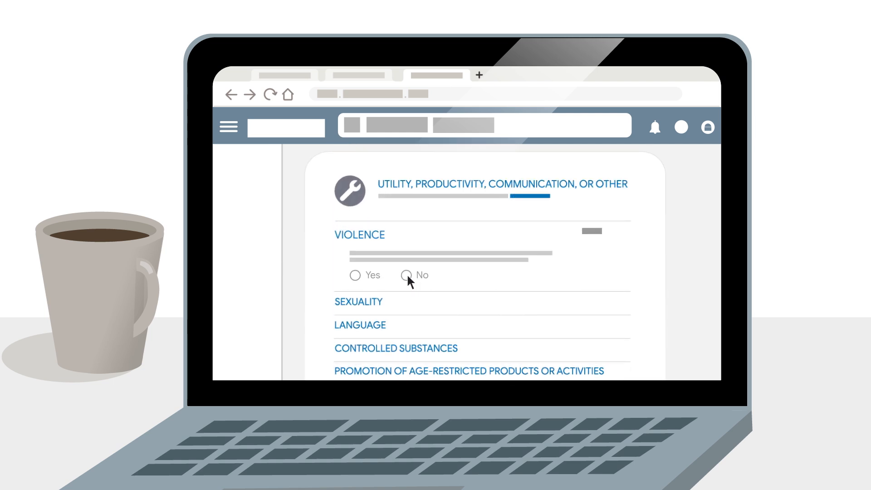
{"action": "left_click", "coordinate": [406, 275]}
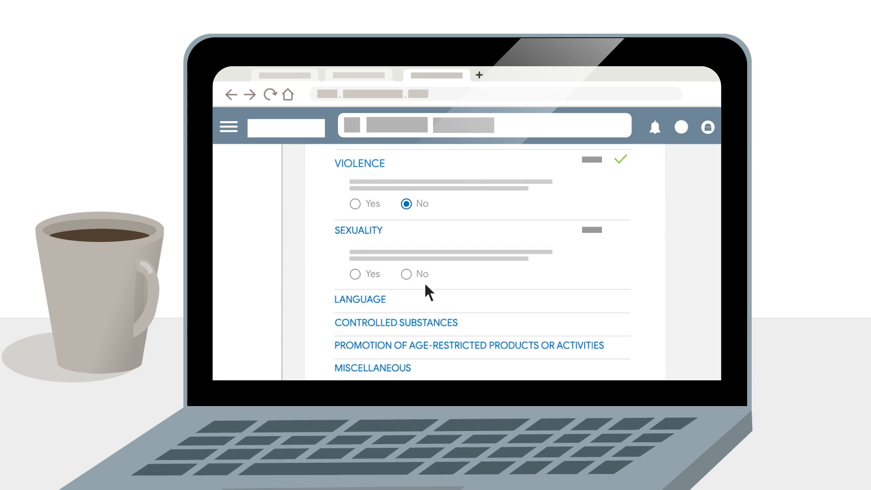
{"action": "mouse_move", "coordinate": [424, 285]}
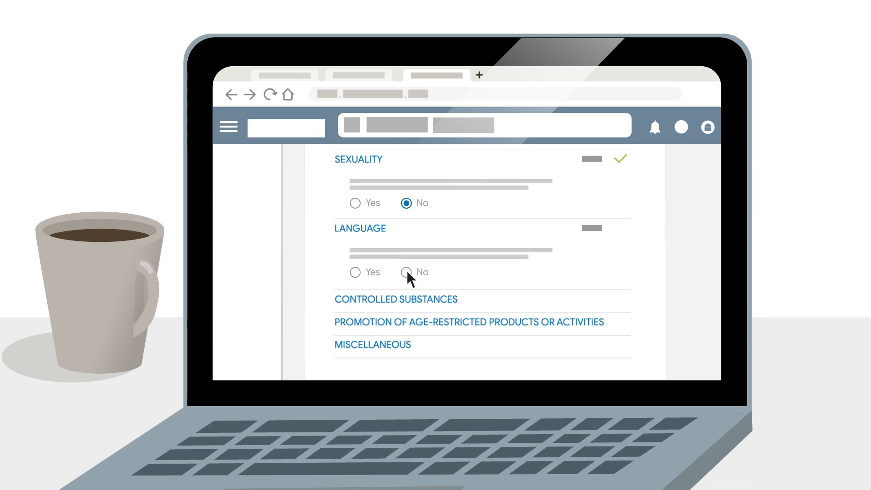
{"action": "scroll", "scroll_direction": "down", "scroll_amount": 3}
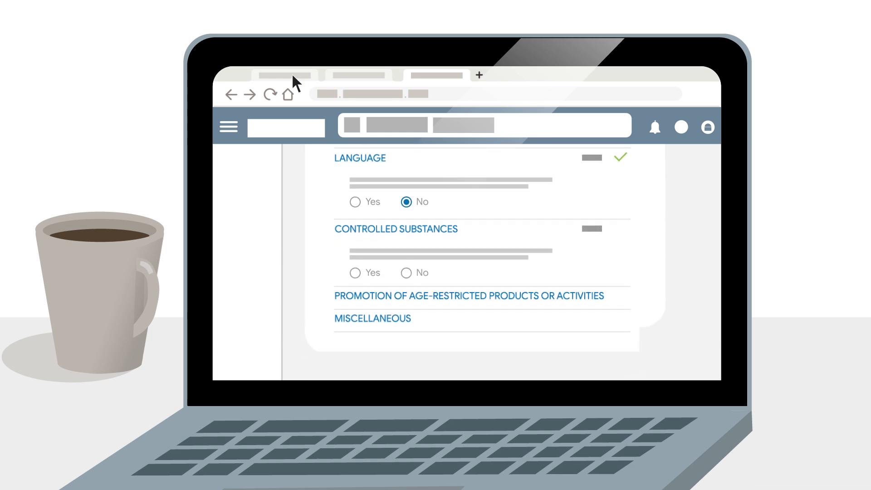
{"action": "left_click", "coordinate": [285, 75]}
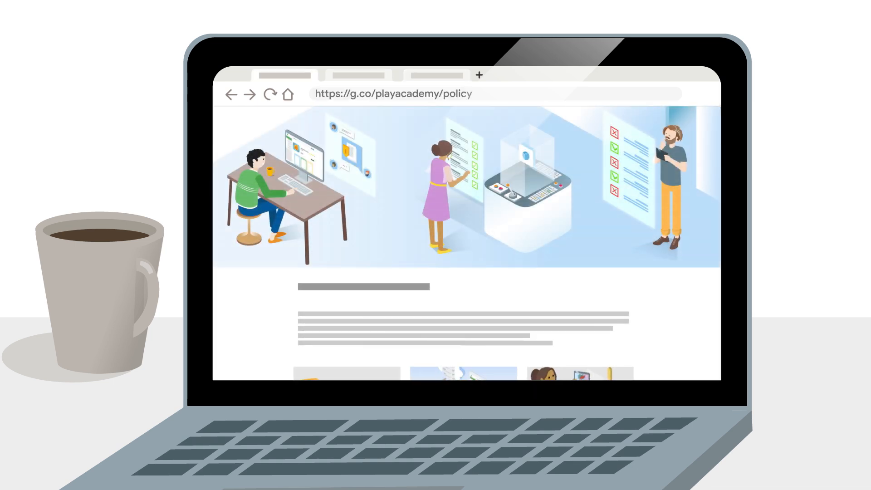